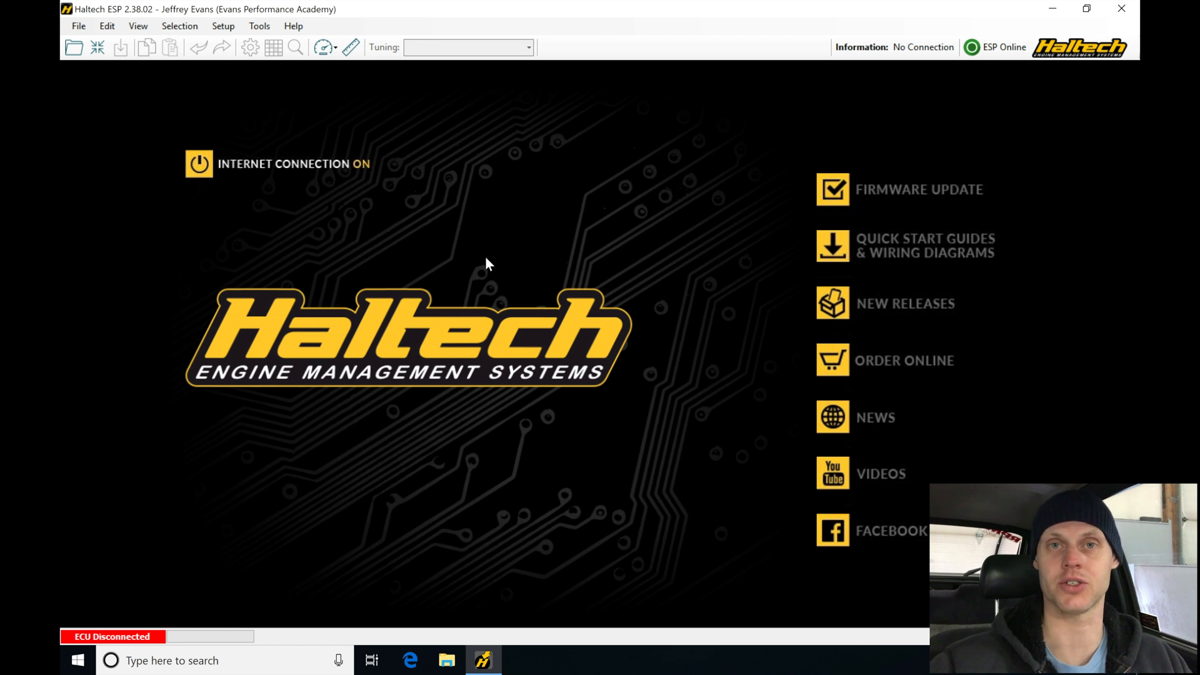
mouse_move(278, 285)
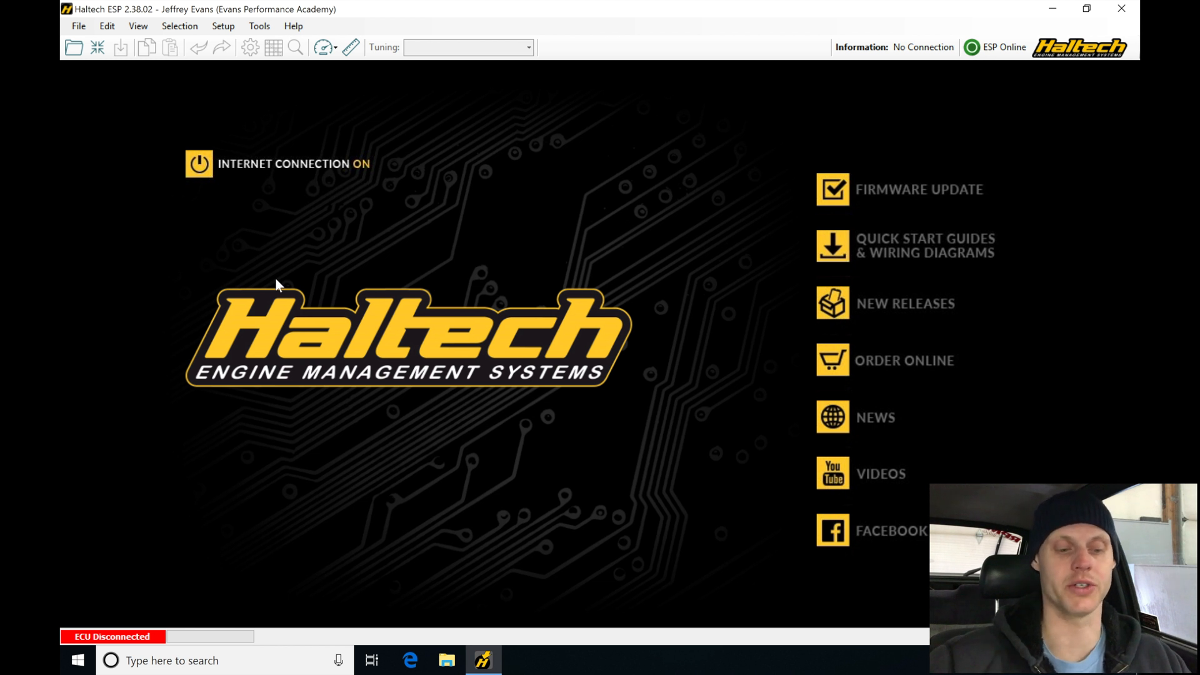
mouse_move(283, 224)
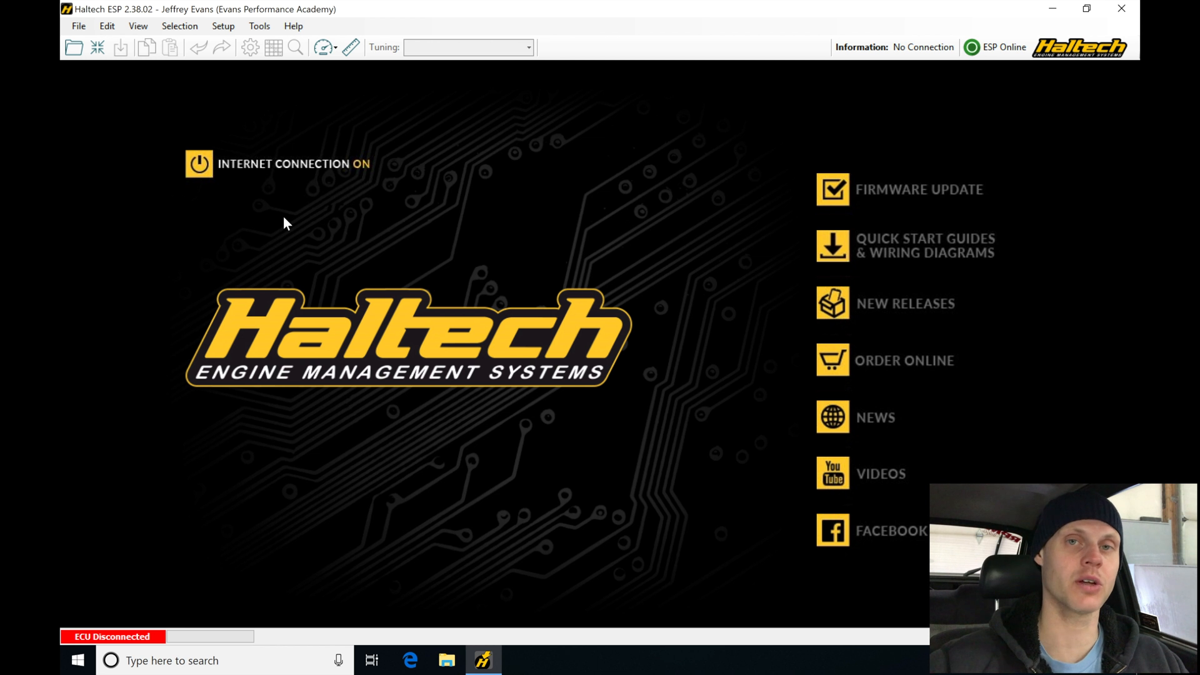
Bring up the File menu commands from the home screen.
click(78, 25)
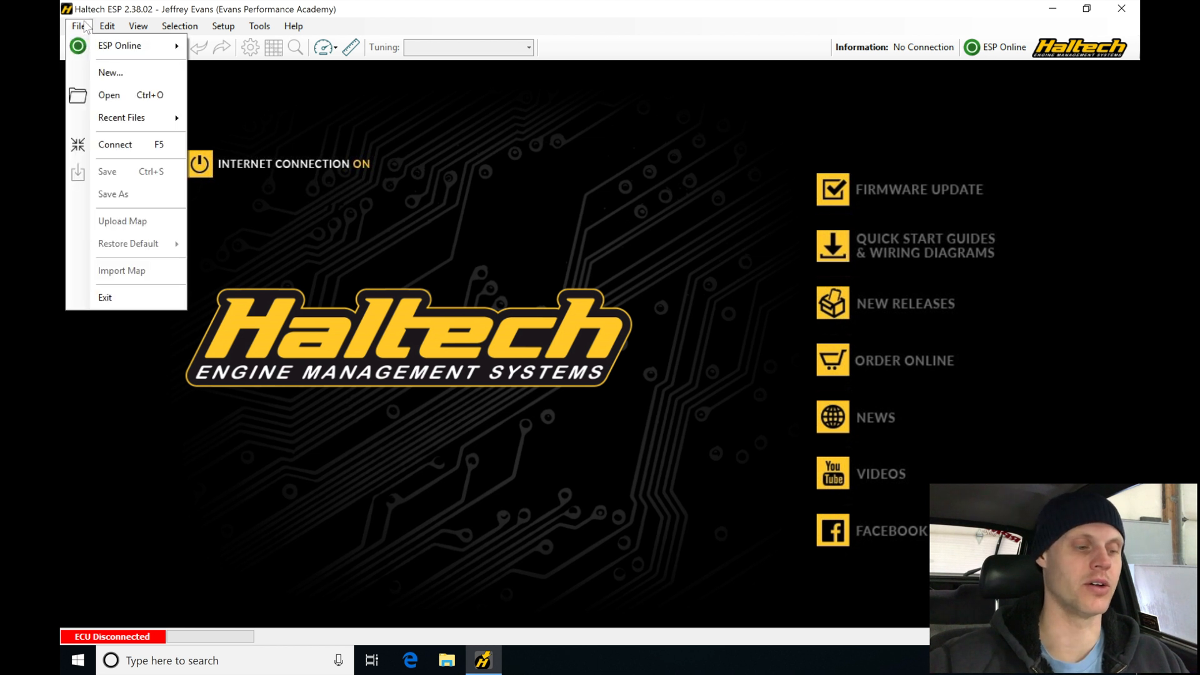
Start a new map so the New Map dialog lists ECU products and versions.
click(110, 73)
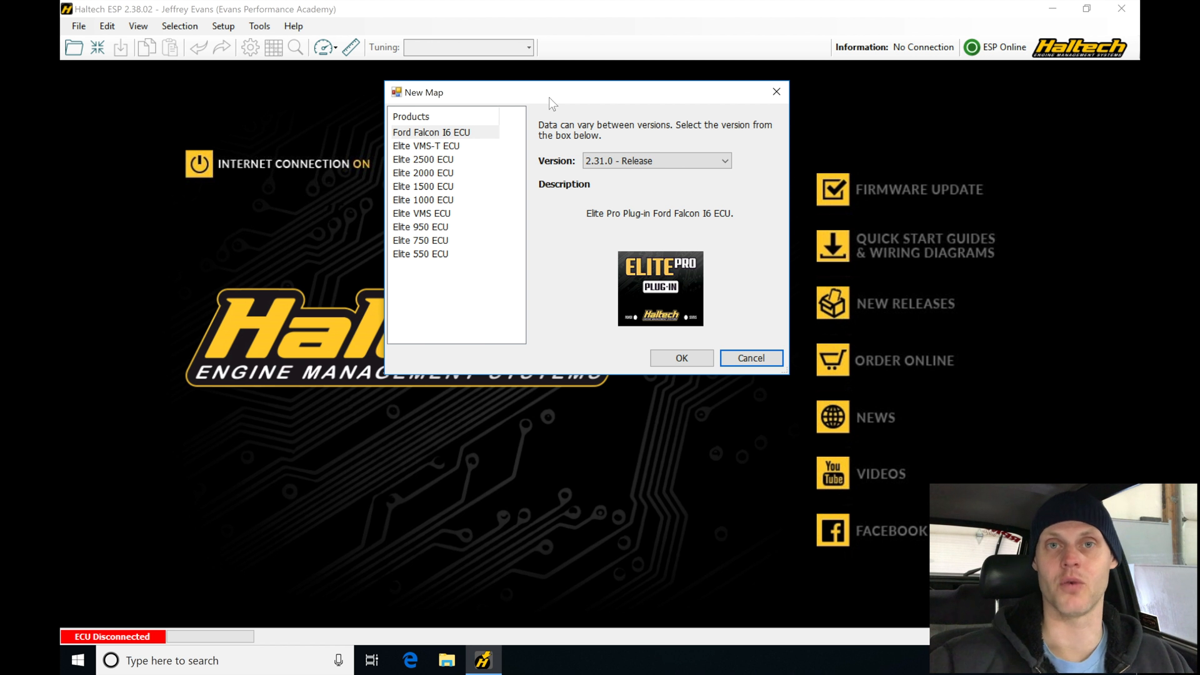
mouse_move(544, 119)
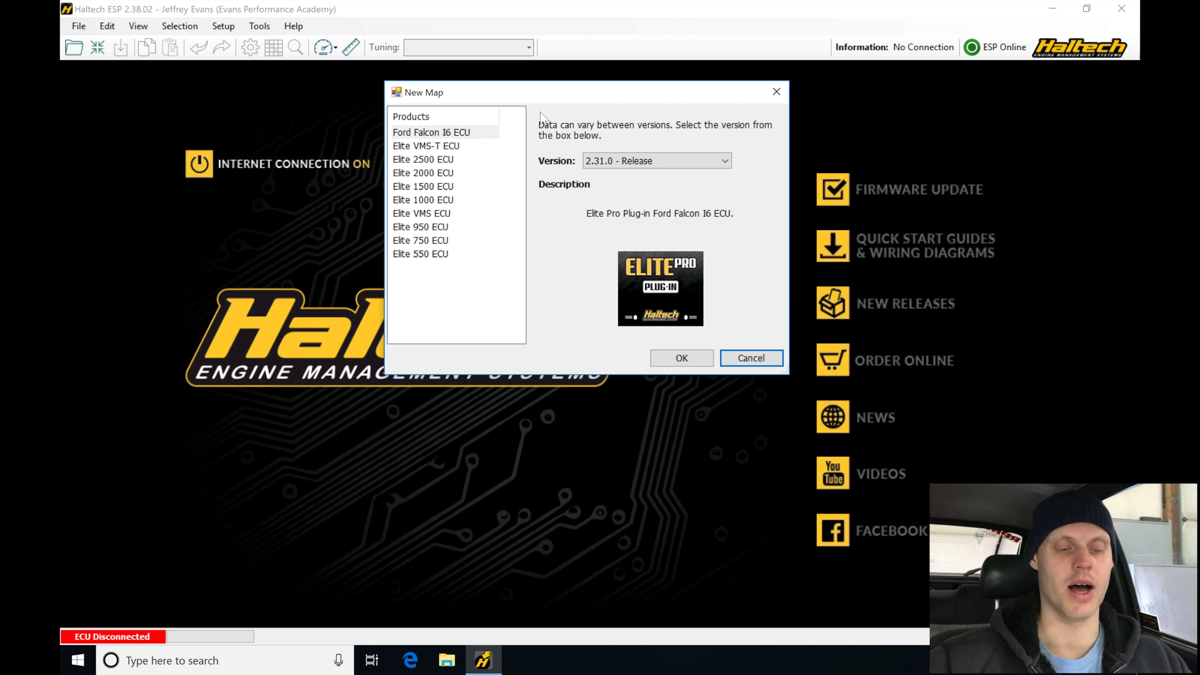
mouse_move(467, 245)
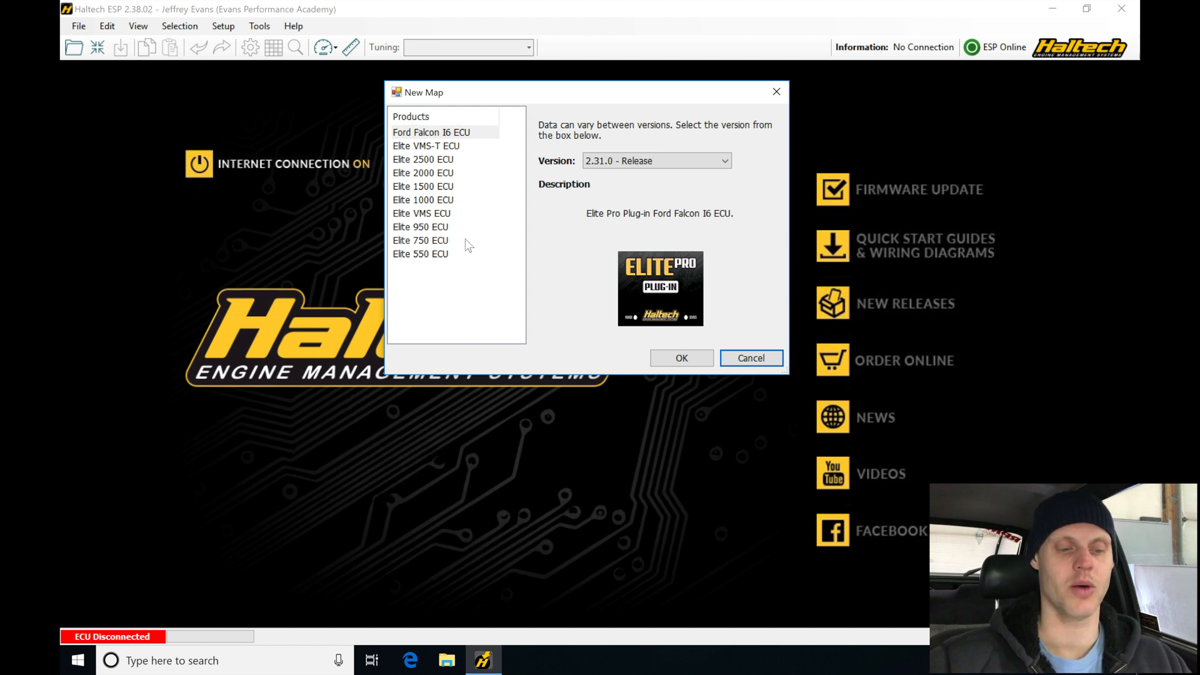
Create the new map for Elite 750 ECU on firmware 2.31.0 - Release.
click(420, 240)
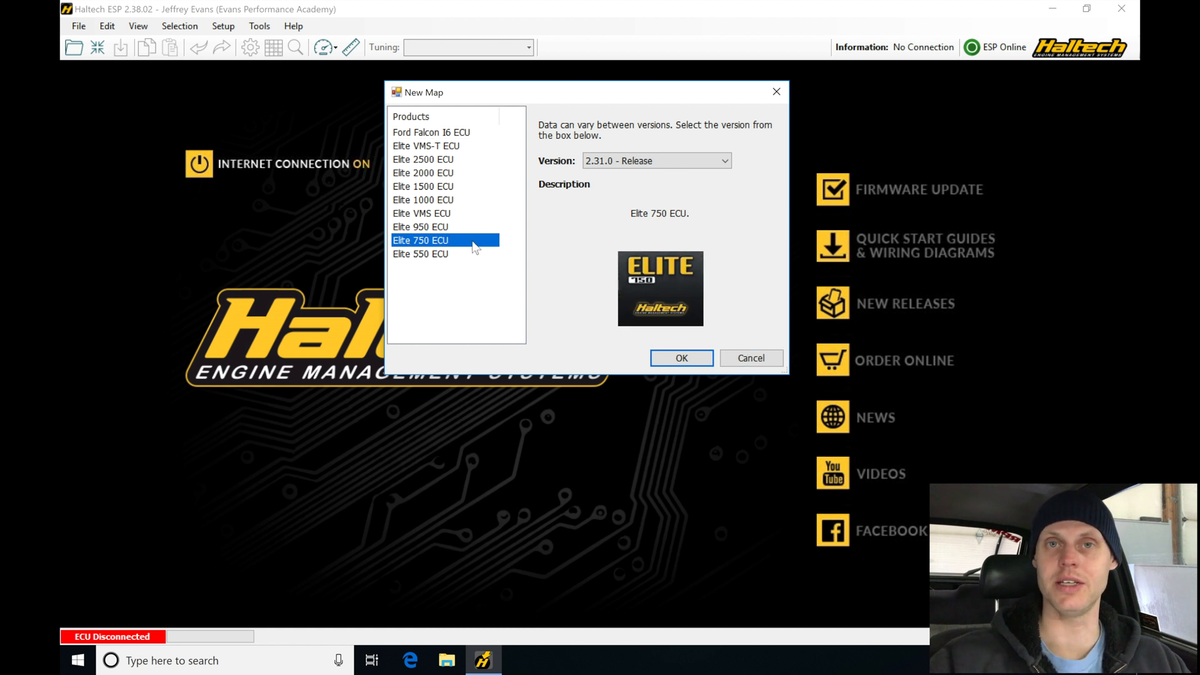
mouse_move(587, 171)
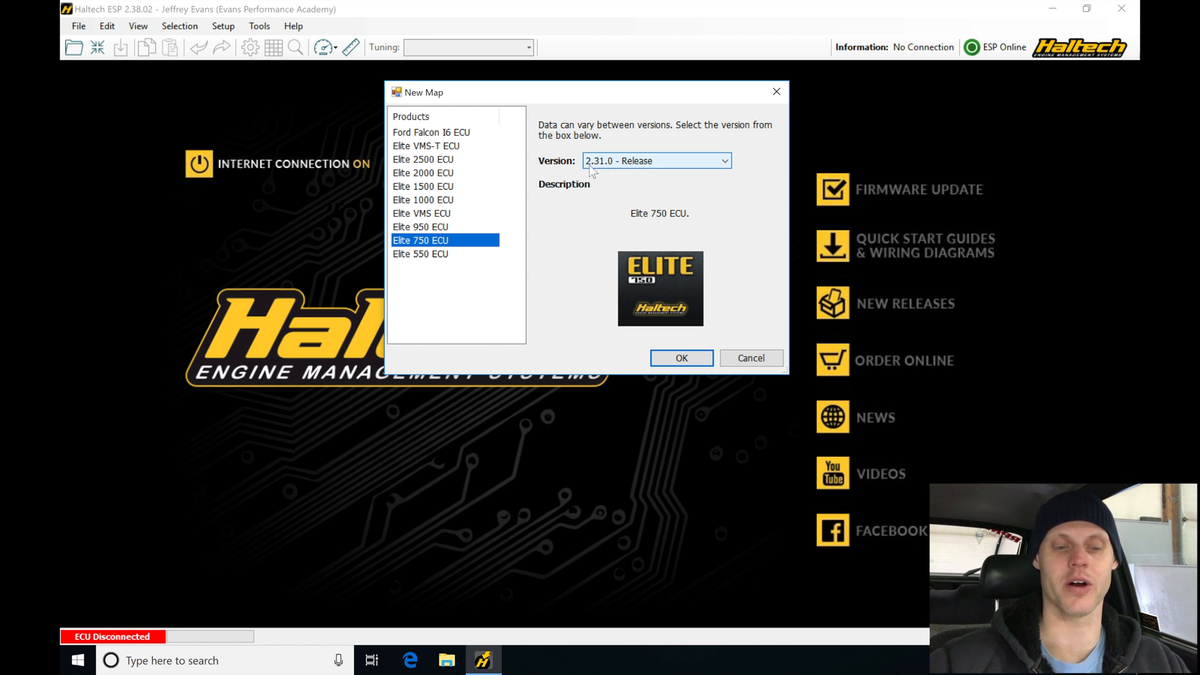
mouse_move(725, 171)
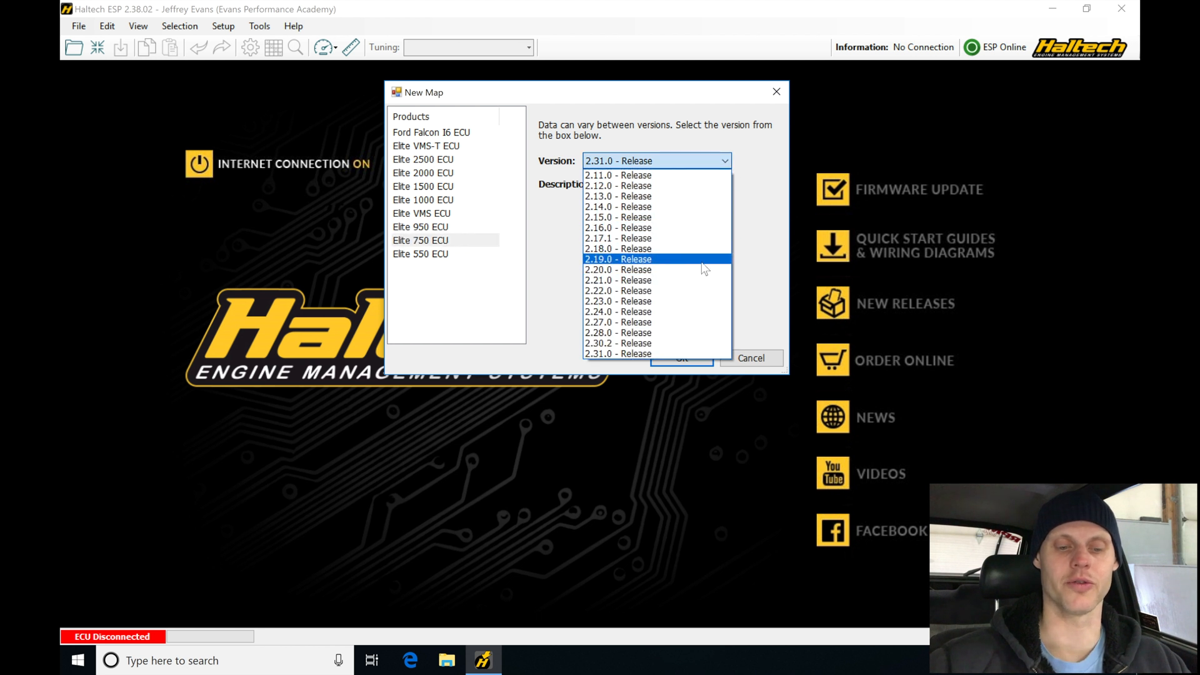
mouse_move(690, 280)
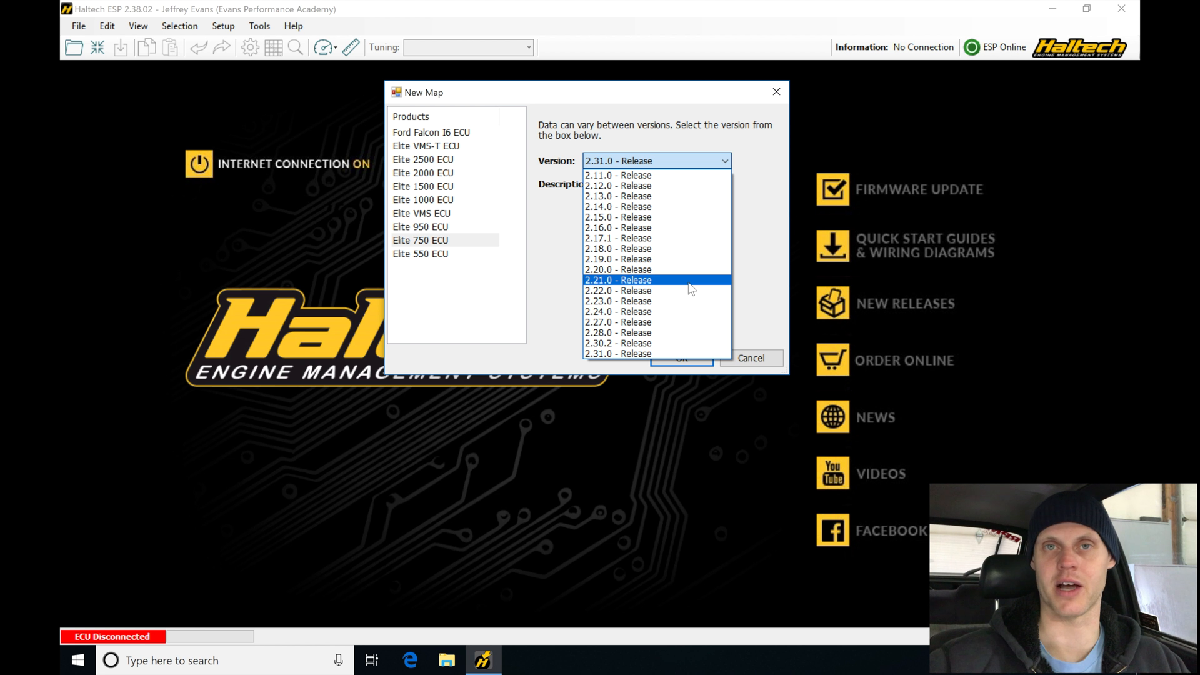
click(617, 352)
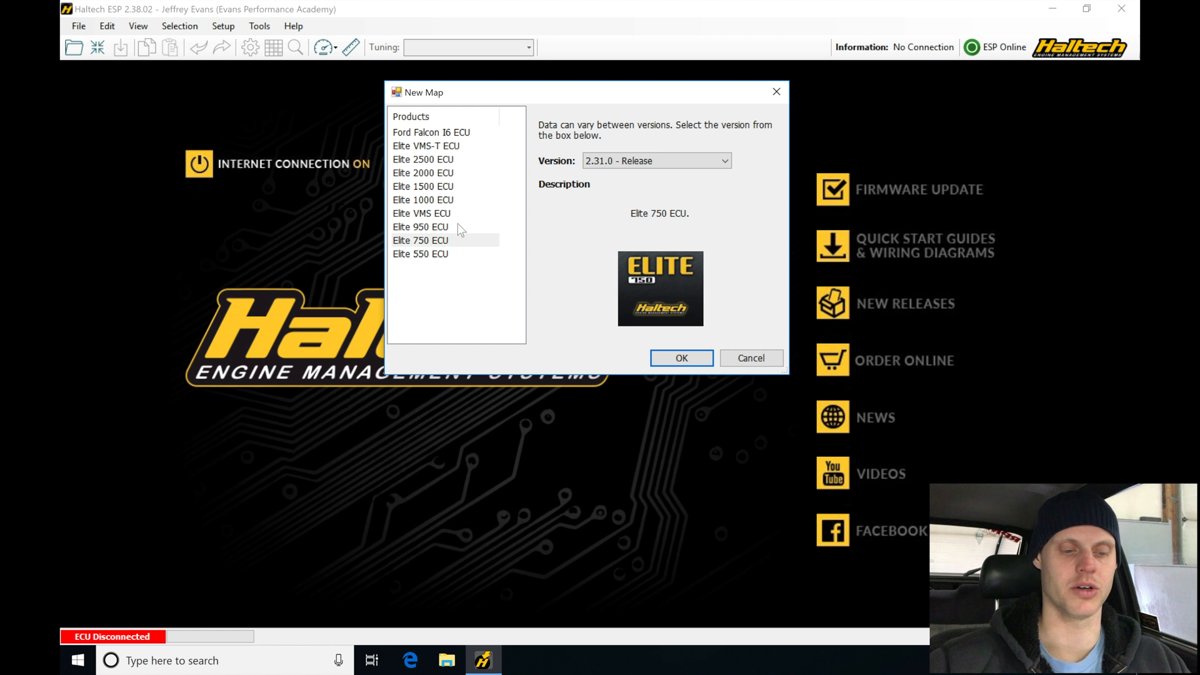
click(420, 240)
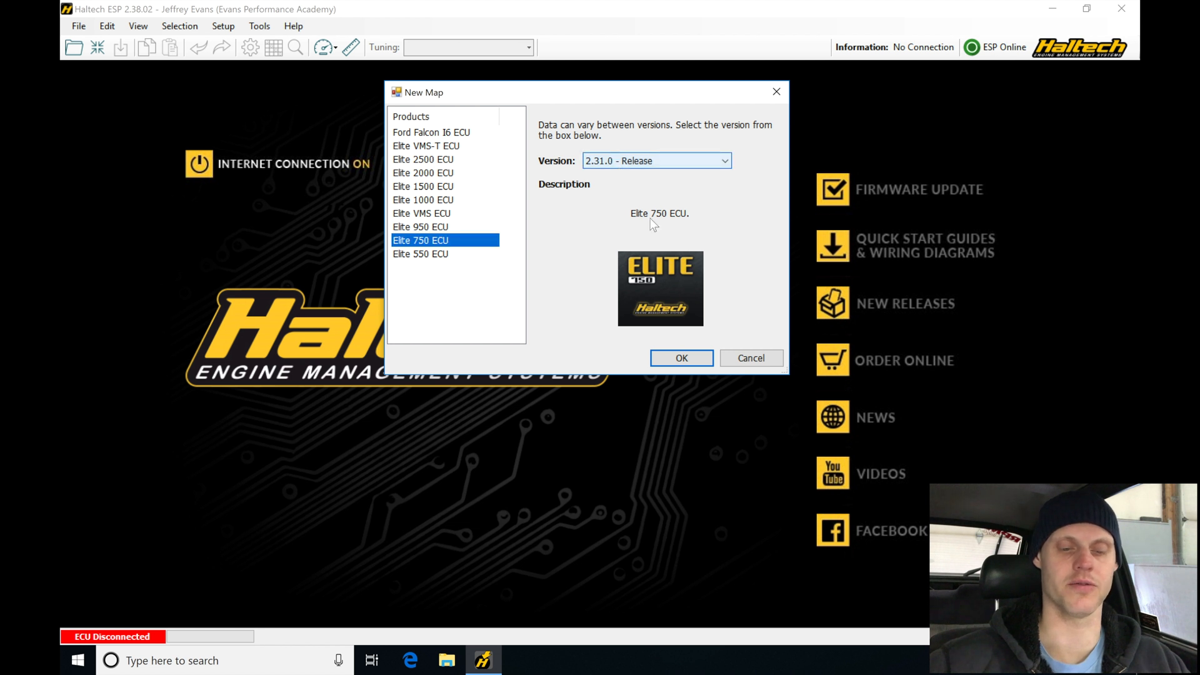
click(680, 358)
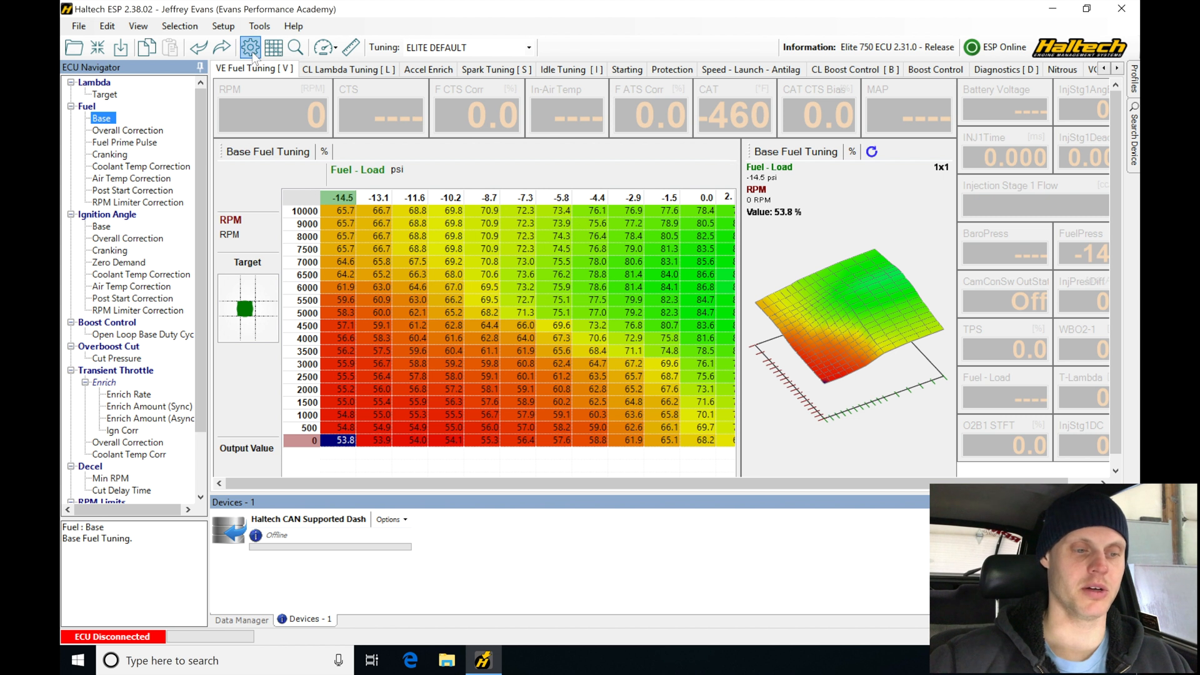
Show Main Setup and the I/O Resource Report of wiring allocations for the Elite 750 map.
click(250, 48)
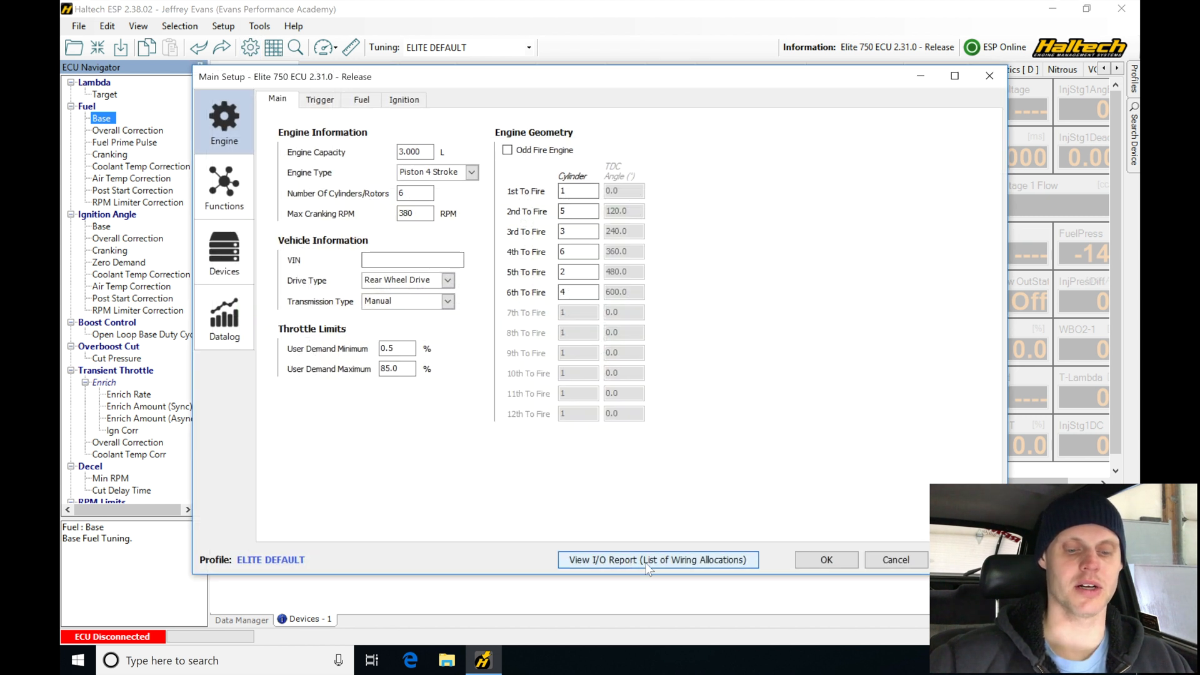
click(657, 560)
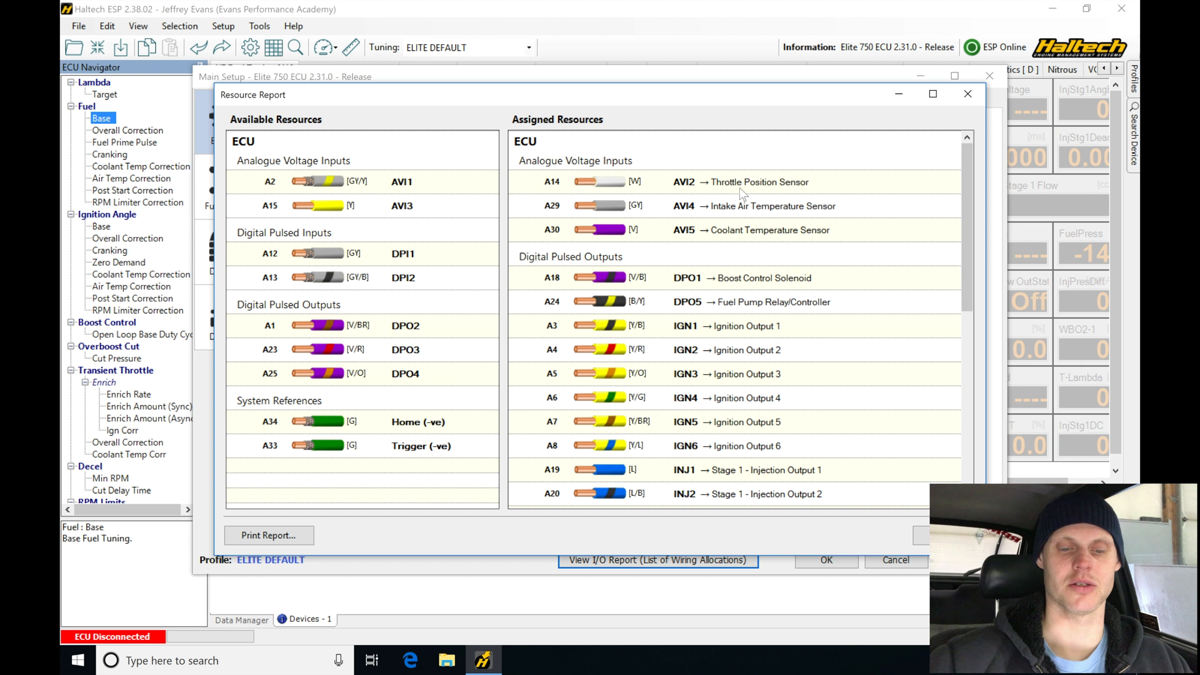
mouse_move(725, 241)
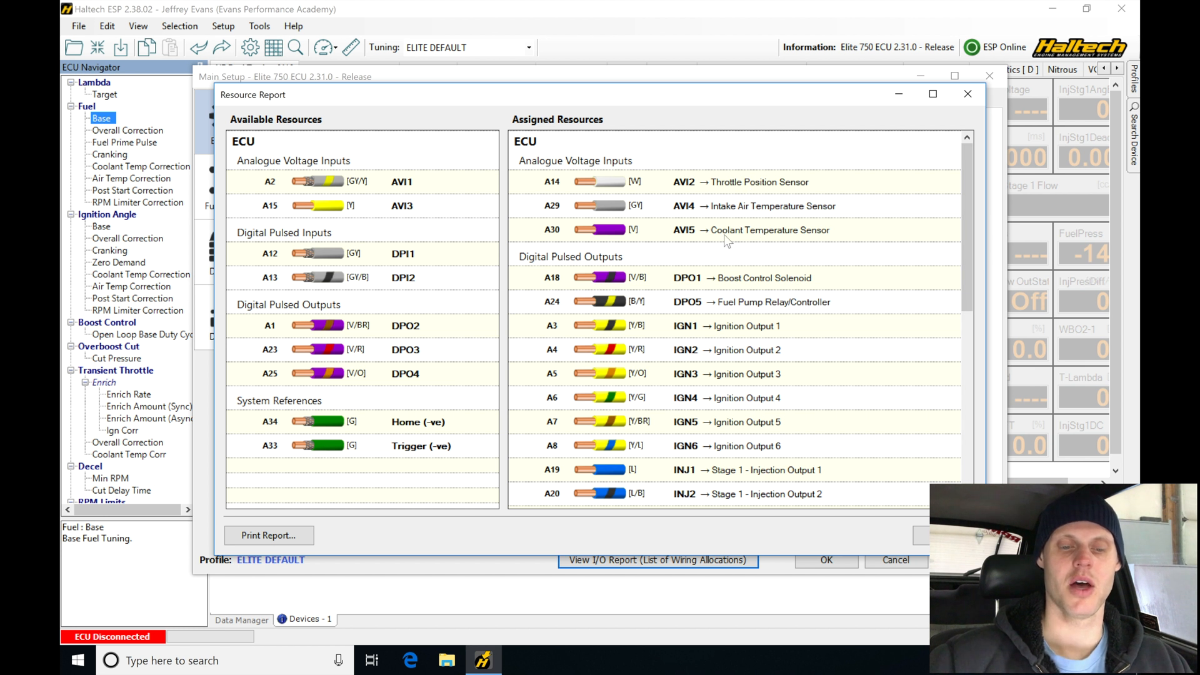
mouse_move(704, 181)
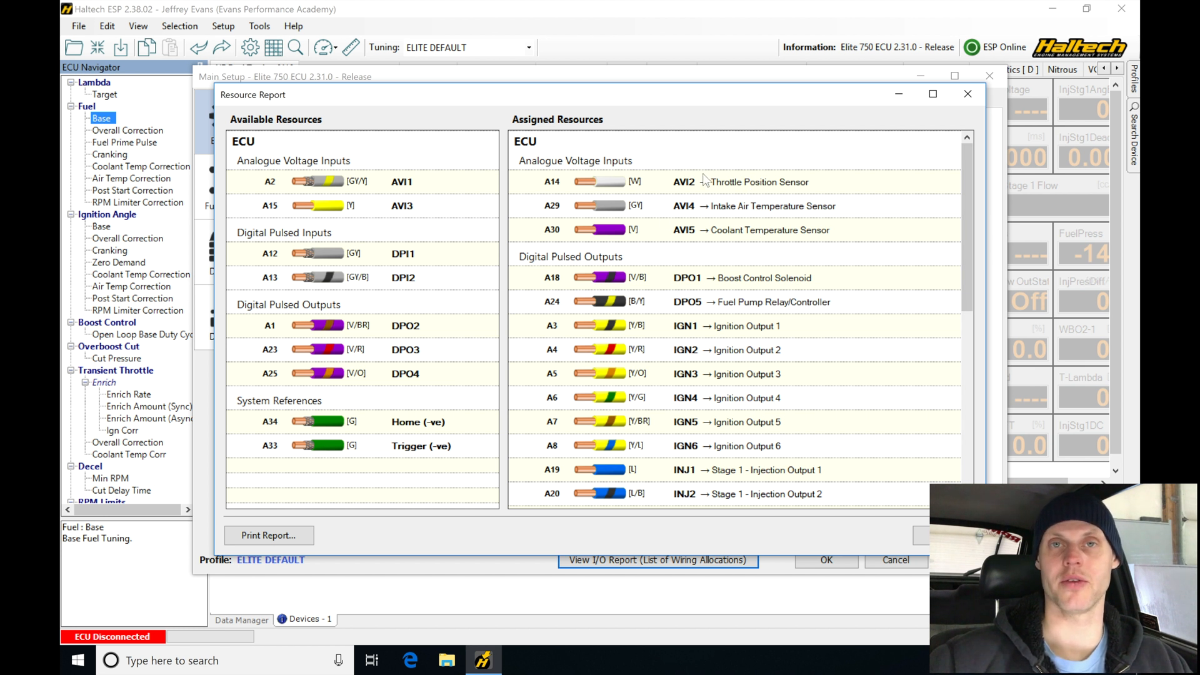